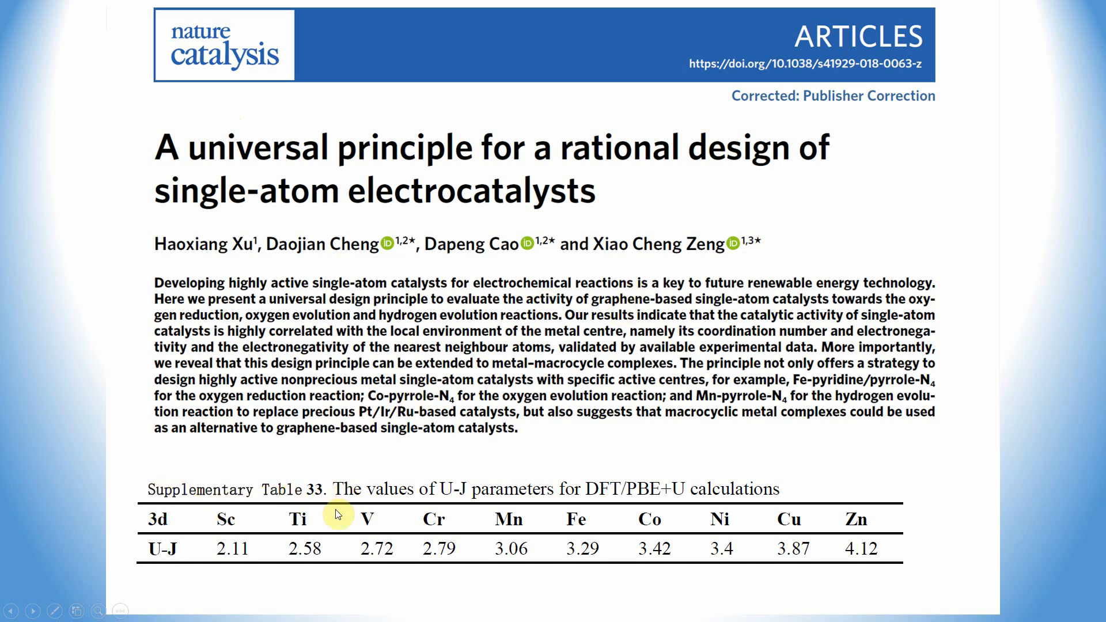
pyautogui.moveTo(674, 583)
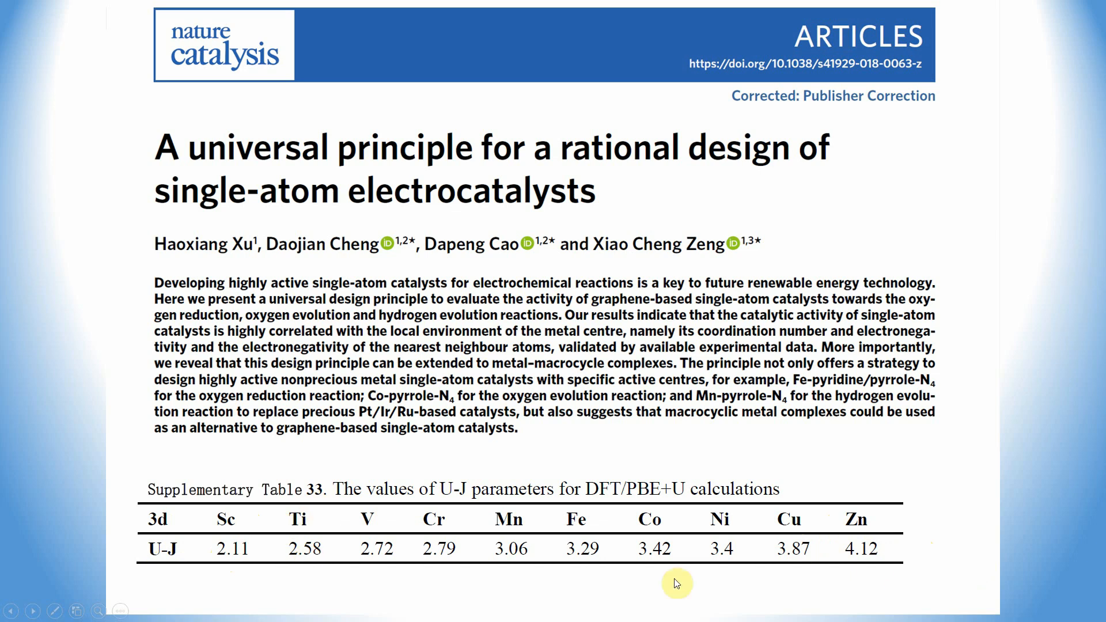
# - Bring up the context menu in the folder holding the INCAR DFT+U file
pyautogui.rightClick(310, 139)
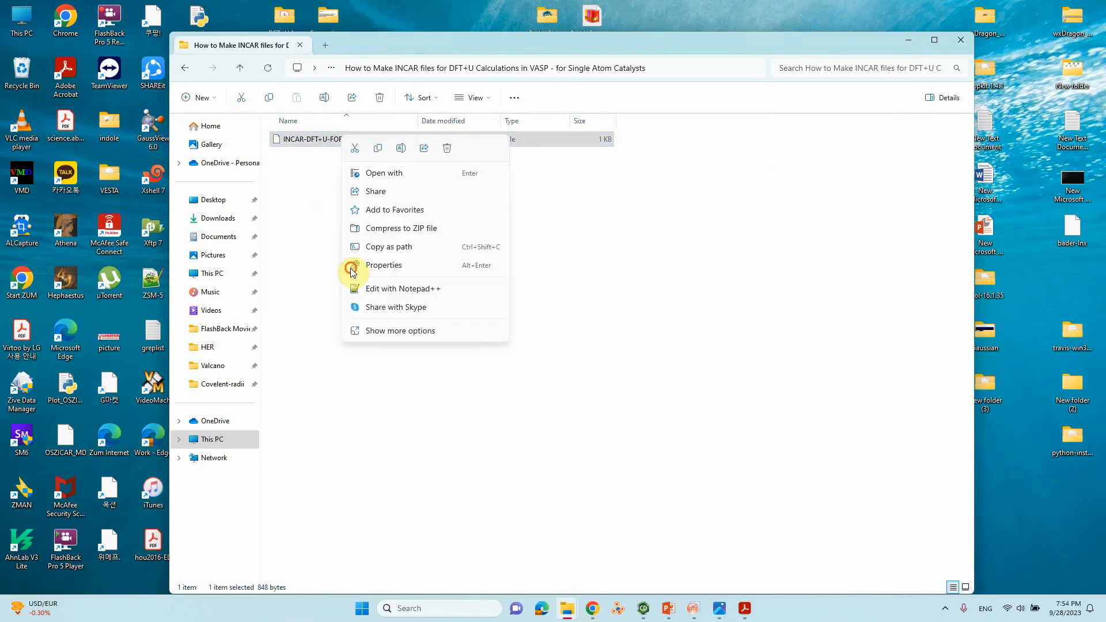
# - Open INCAR-DFT+U-FOR-3d-Metals with 'Edit with Notepad++'
pyautogui.click(442, 346)
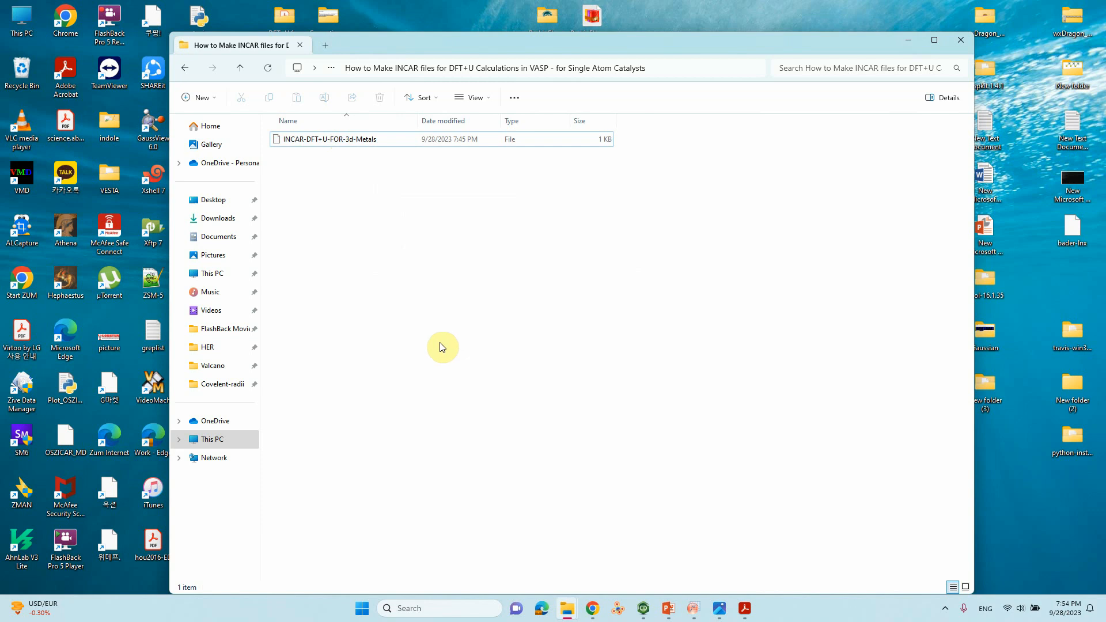
pyautogui.click(346, 138)
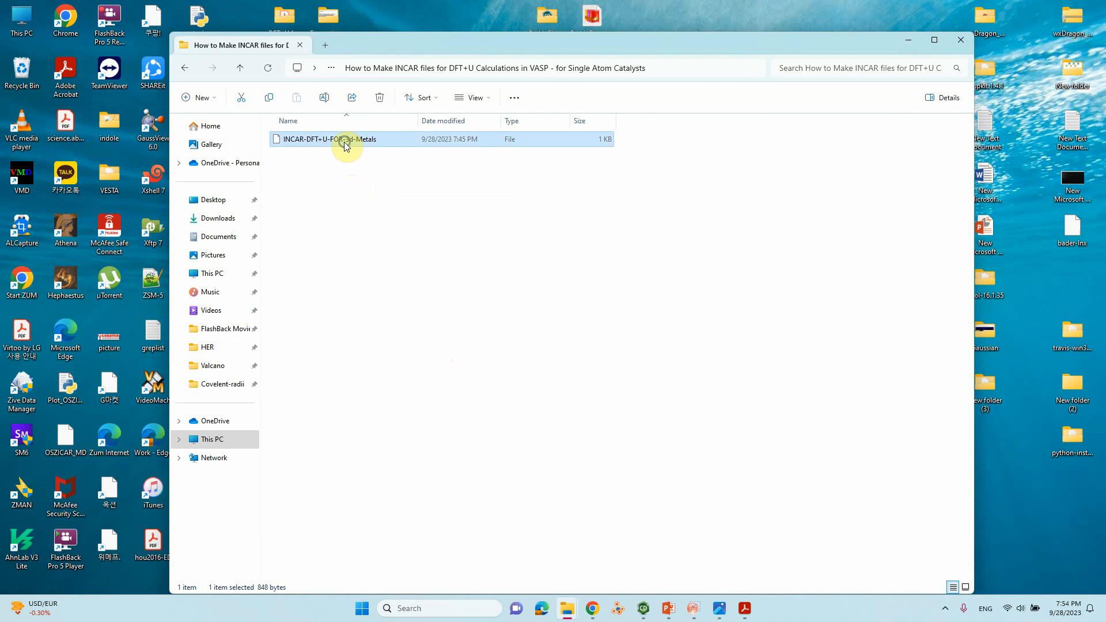
pyautogui.rightClick(345, 139)
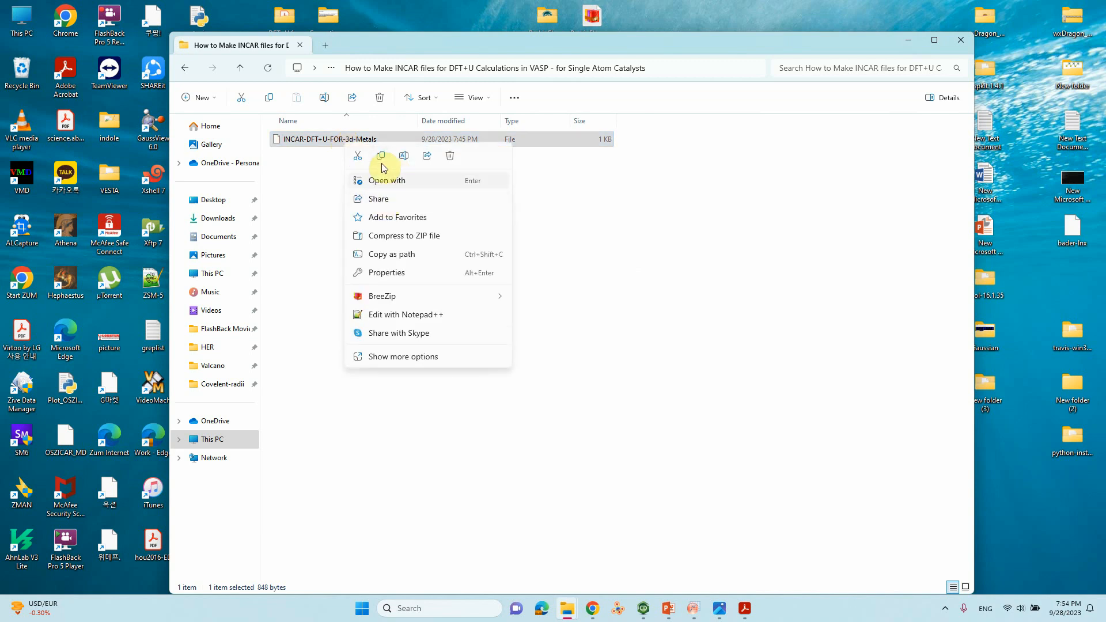
pyautogui.moveTo(405, 314)
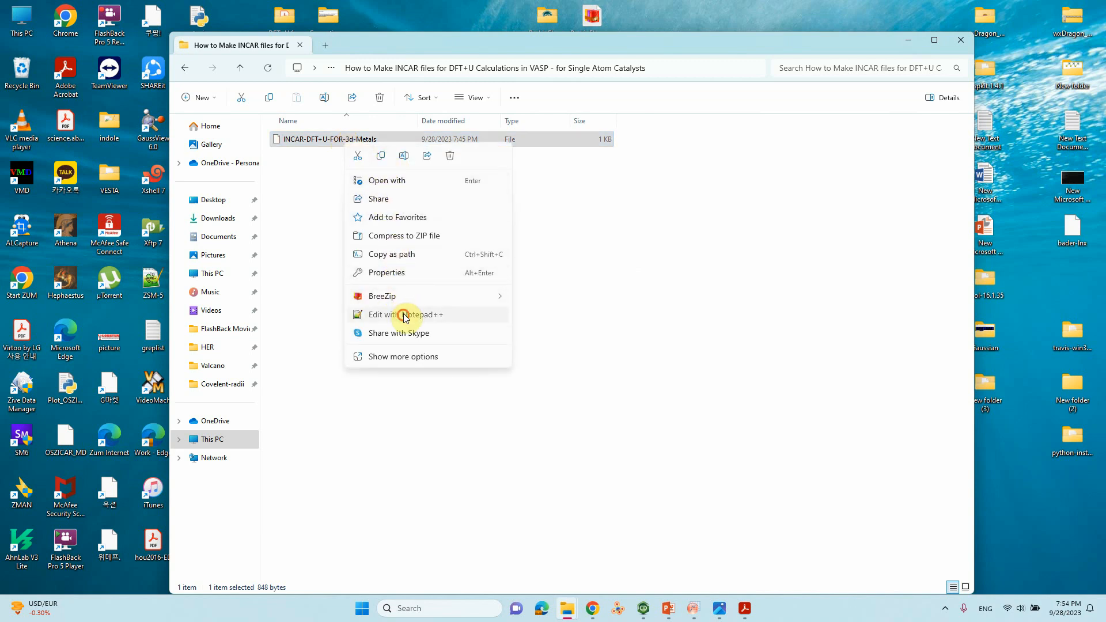
pyautogui.click(408, 314)
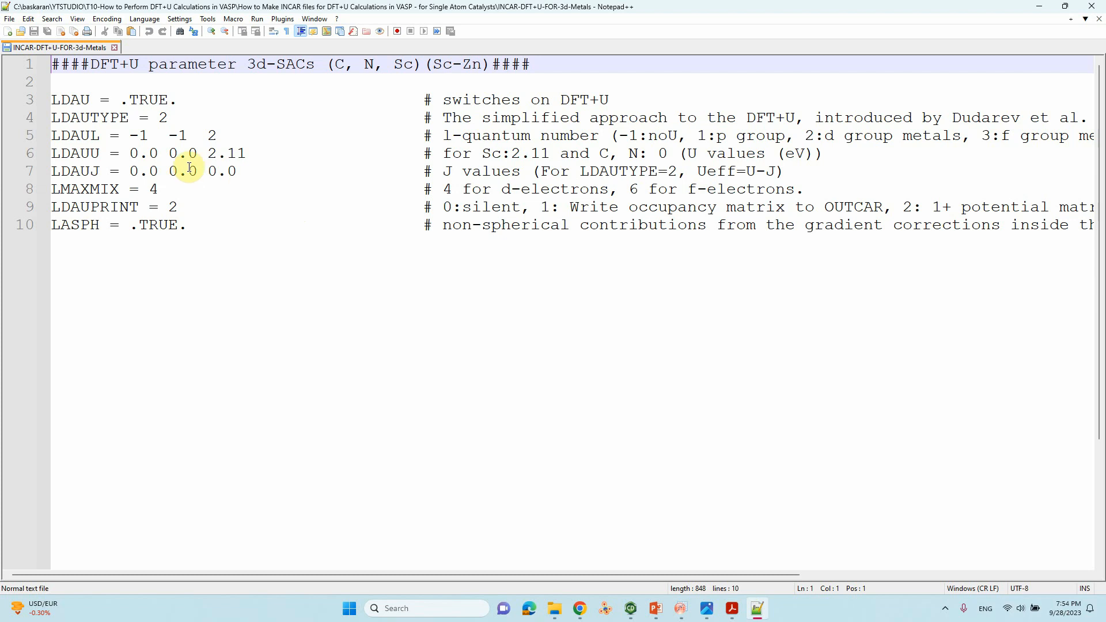
pyautogui.click(57, 64)
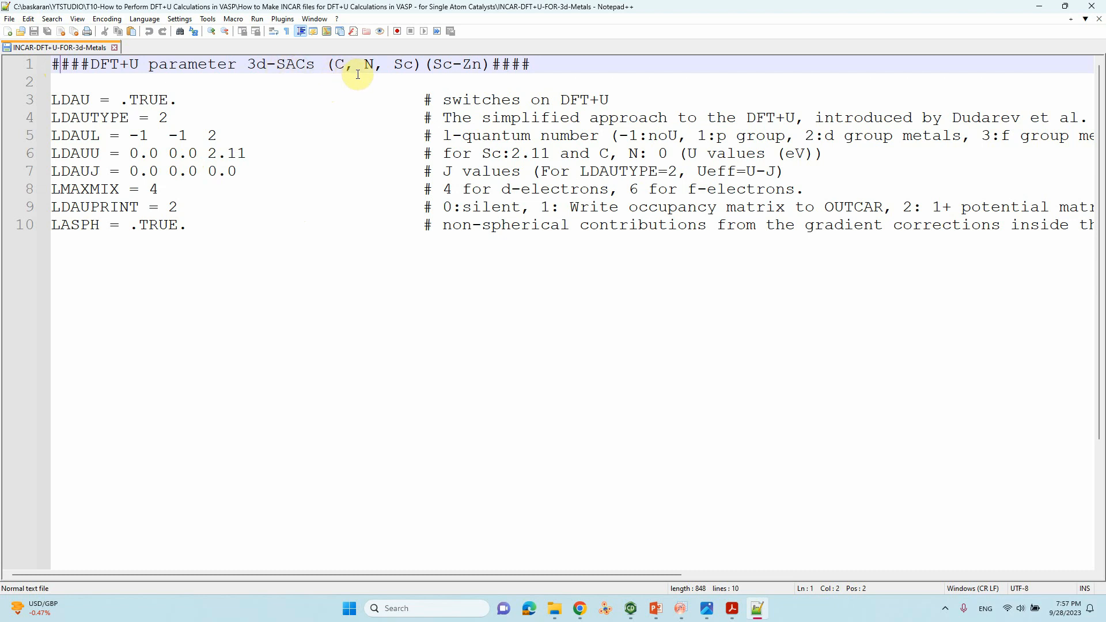
pyautogui.moveTo(405, 64)
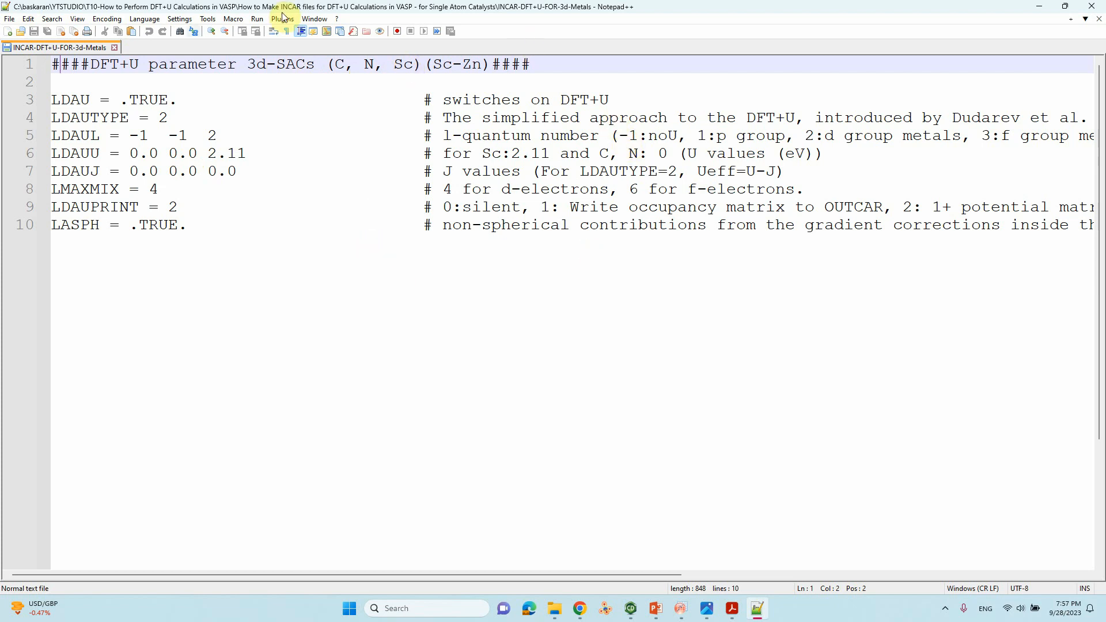
pyautogui.moveTo(193, 261)
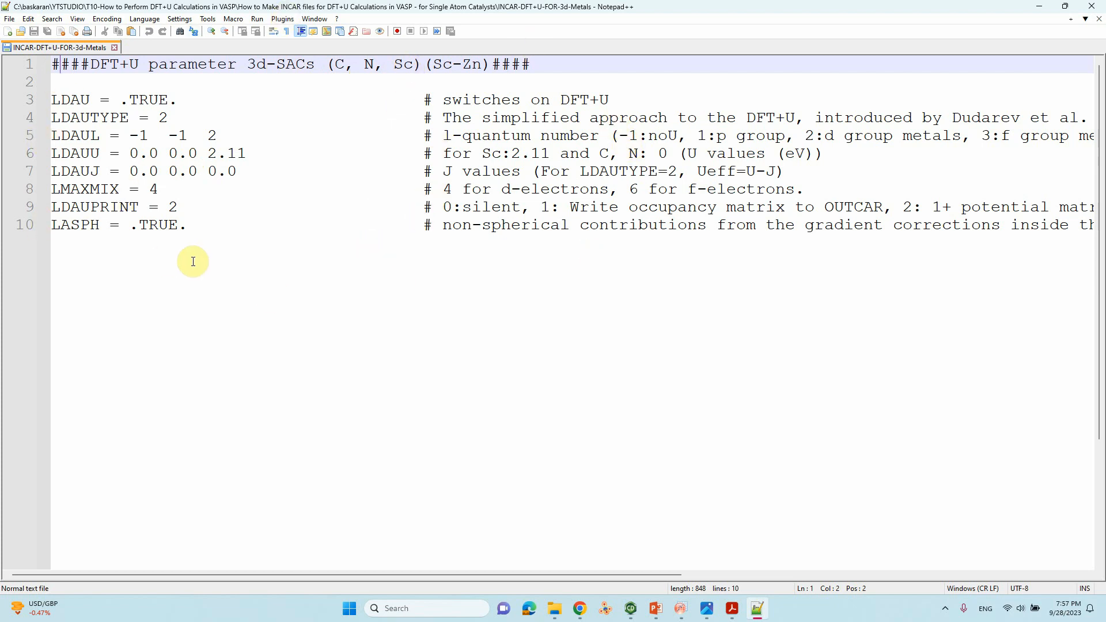
pyautogui.moveTo(396, 75)
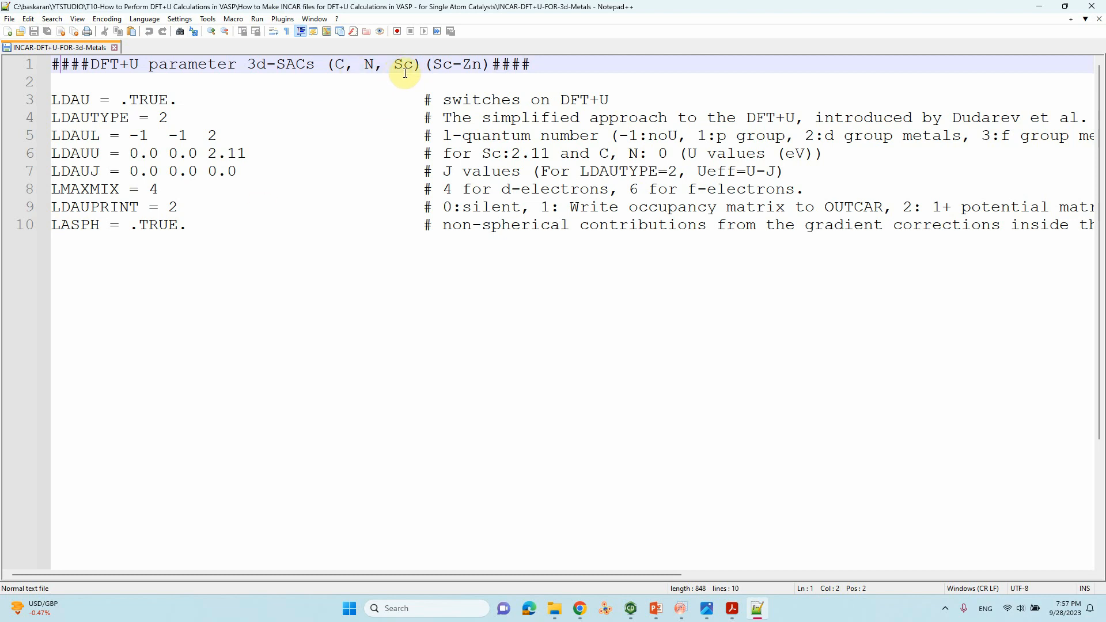
pyautogui.click(67, 100)
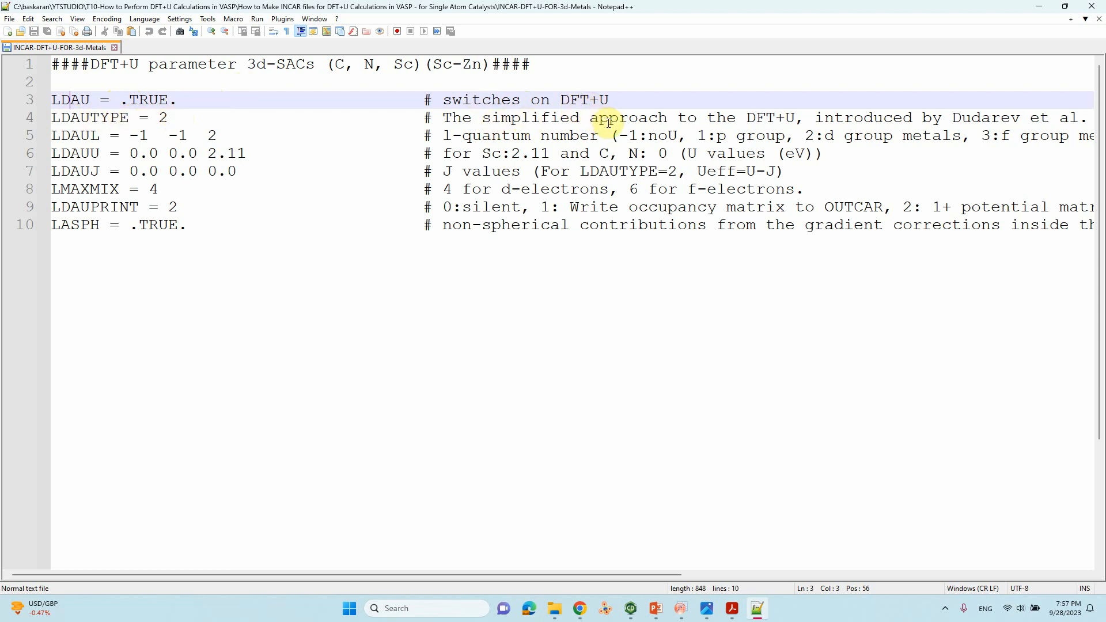
pyautogui.moveTo(917, 118)
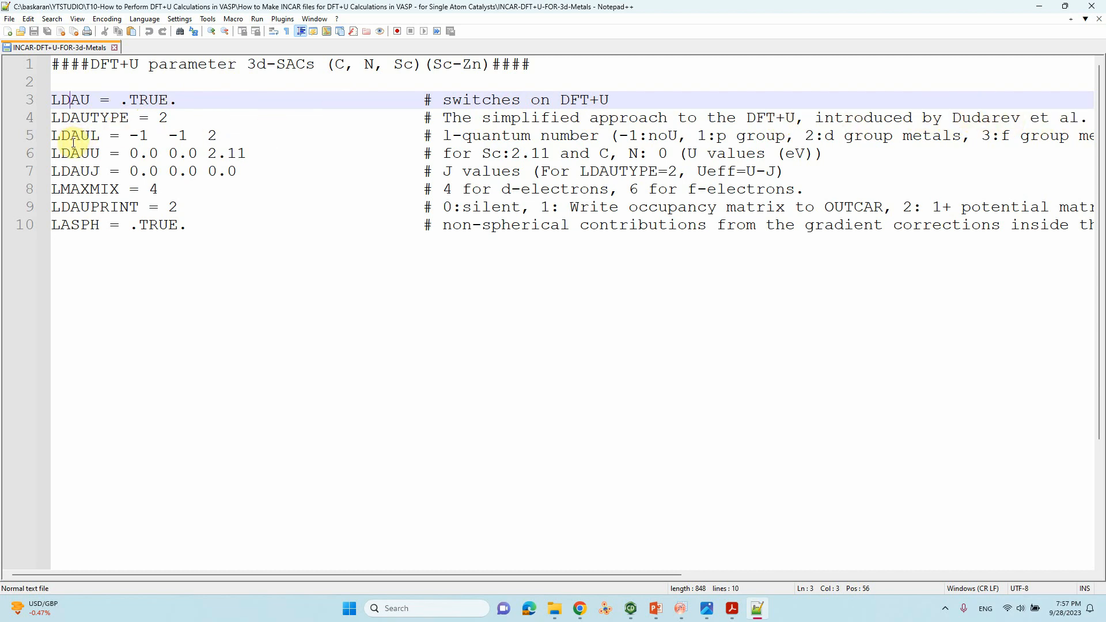
pyautogui.moveTo(512, 153)
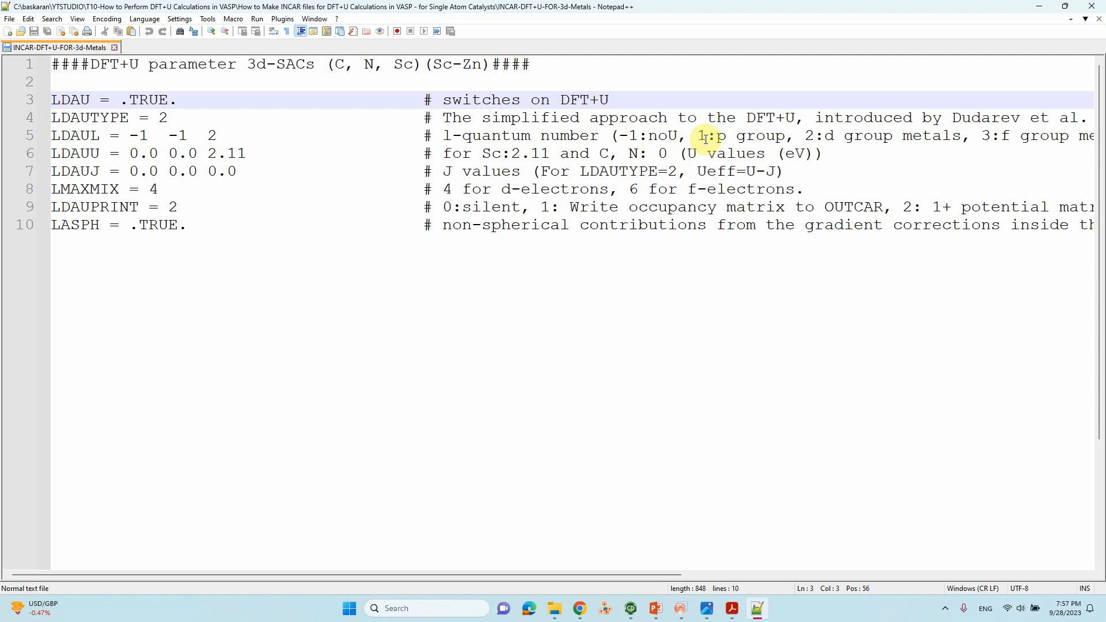
pyautogui.moveTo(772, 136)
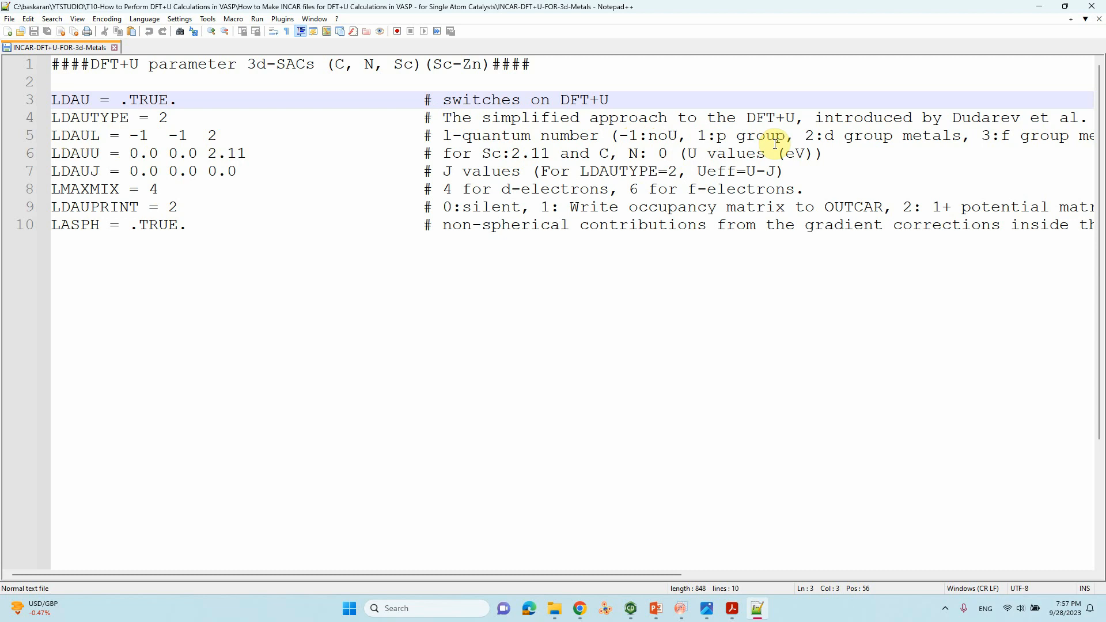
pyautogui.moveTo(499, 135)
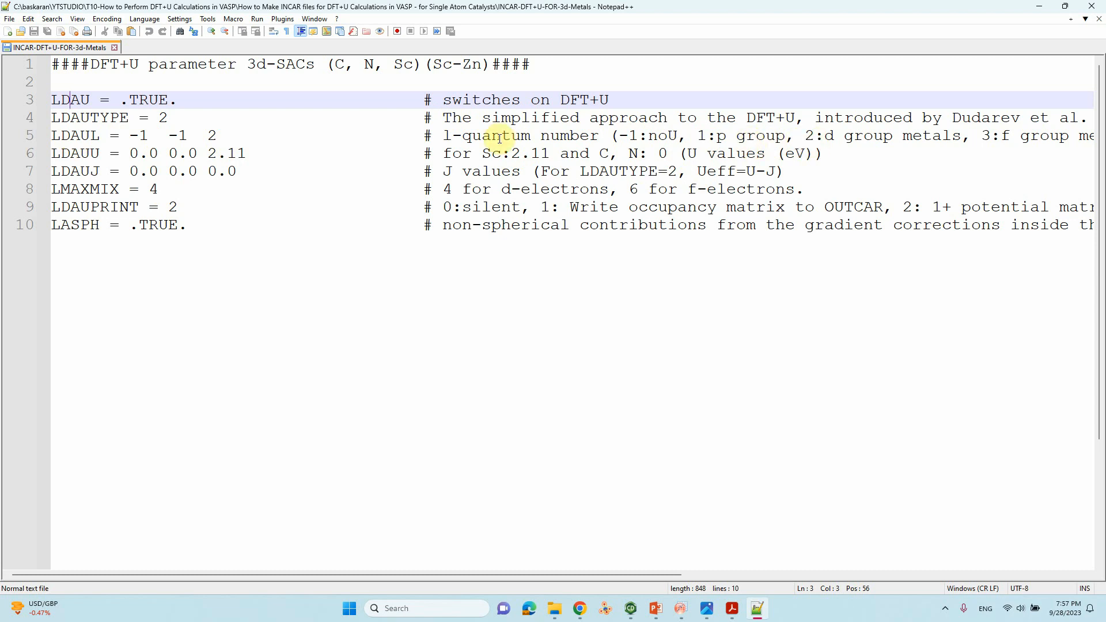
pyautogui.moveTo(836, 139)
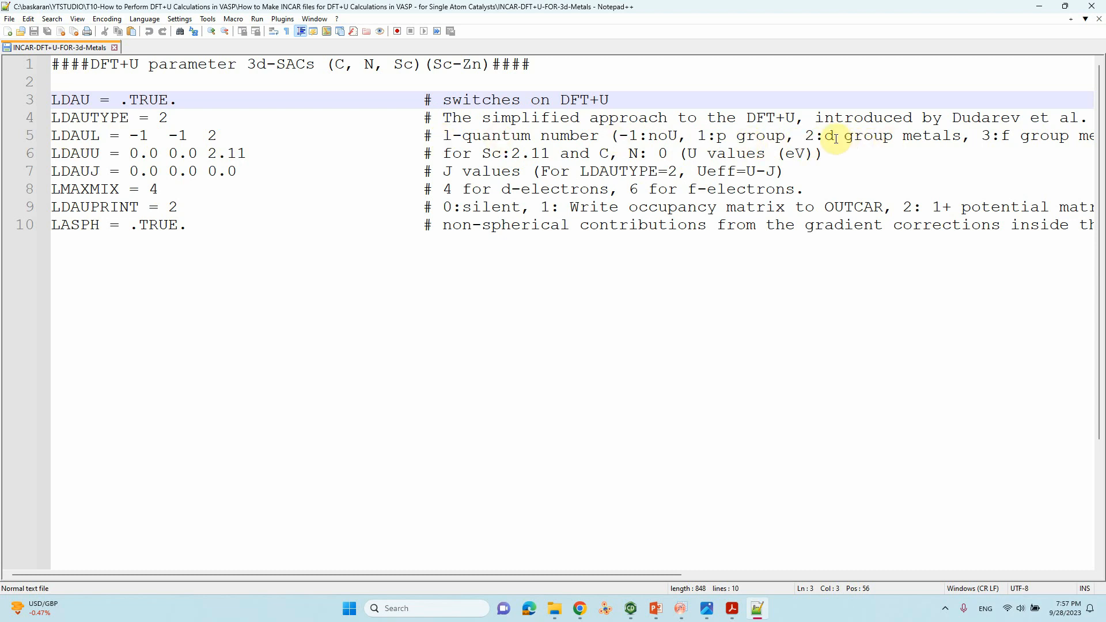
pyautogui.moveTo(1018, 138)
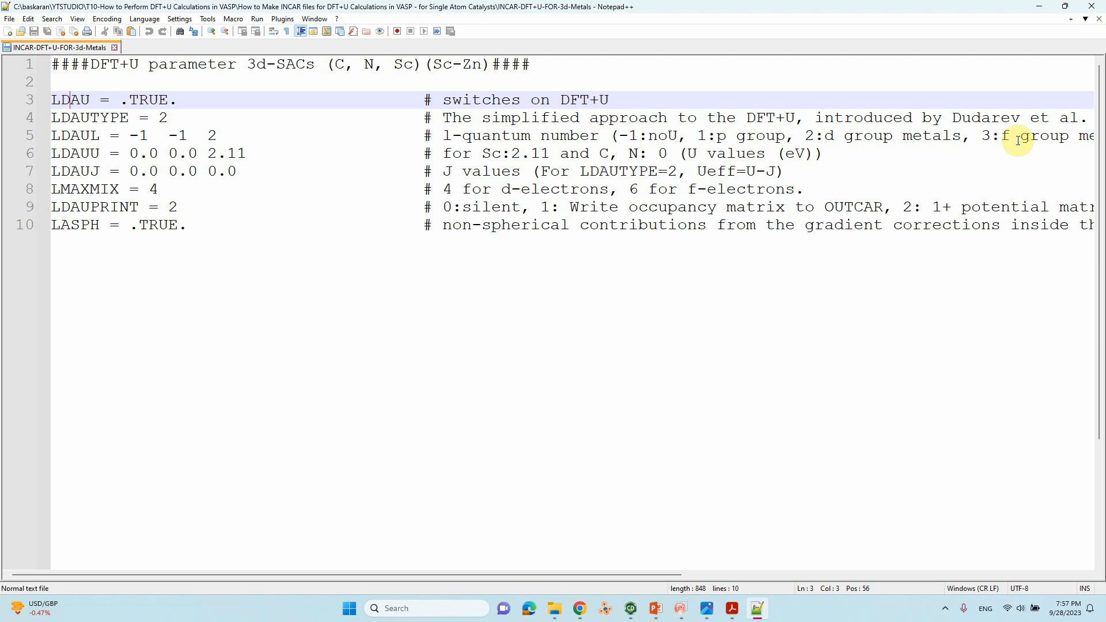
pyautogui.moveTo(403, 64)
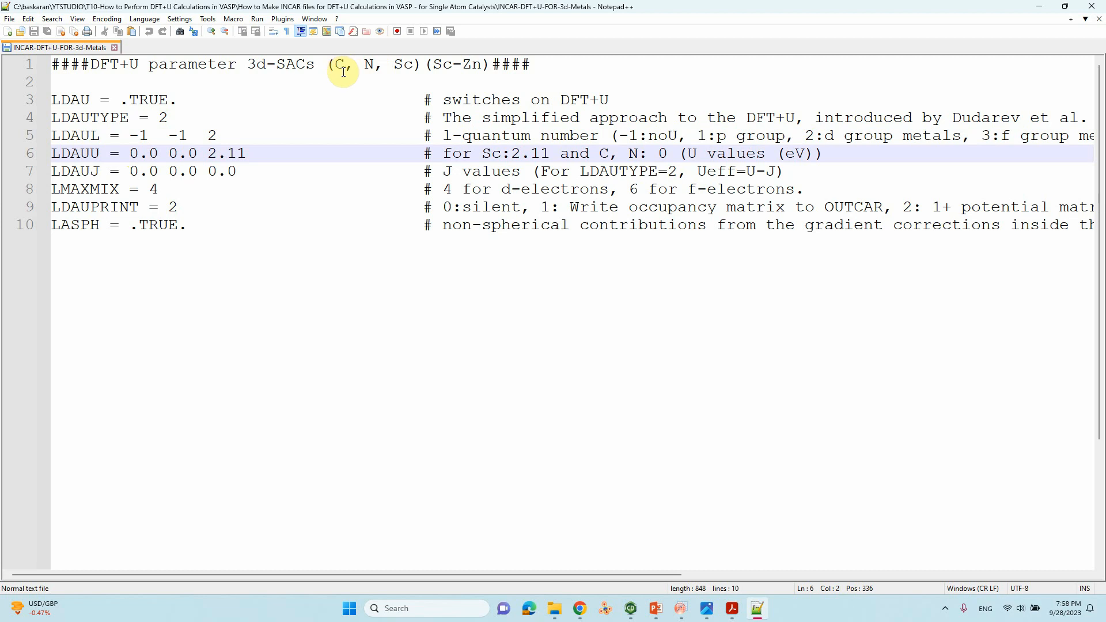
pyautogui.click(154, 153)
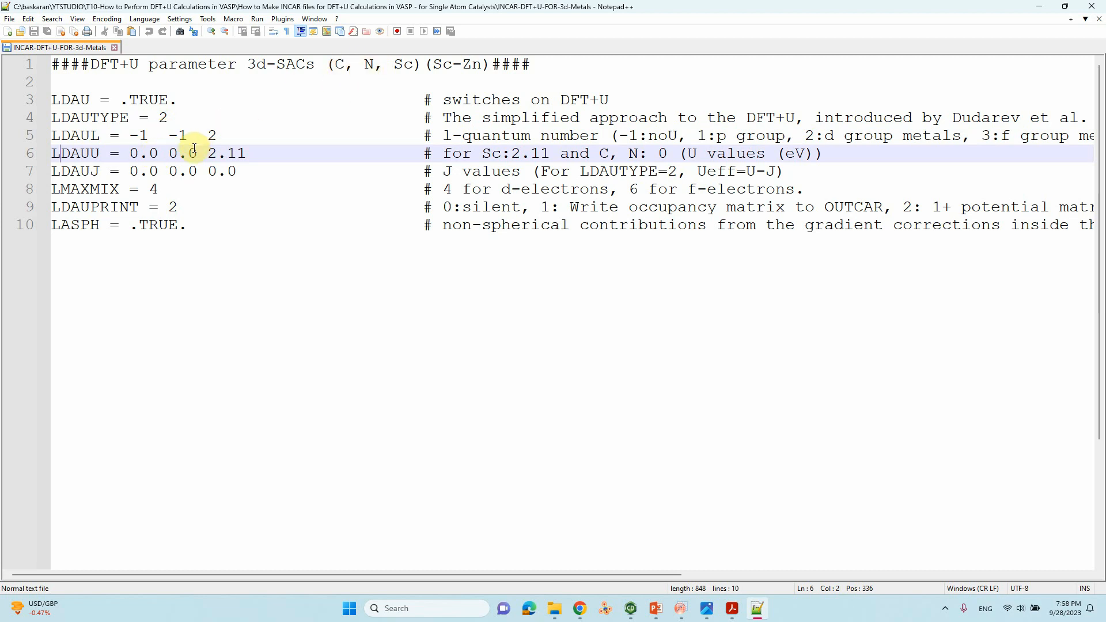
pyautogui.moveTo(409, 64)
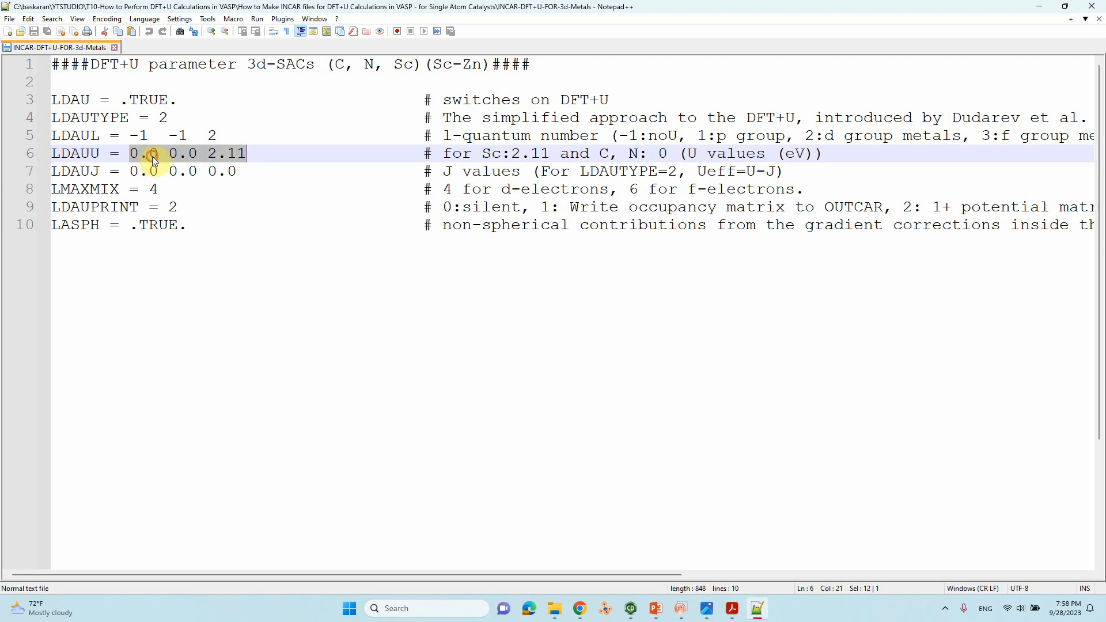
pyautogui.click(198, 153)
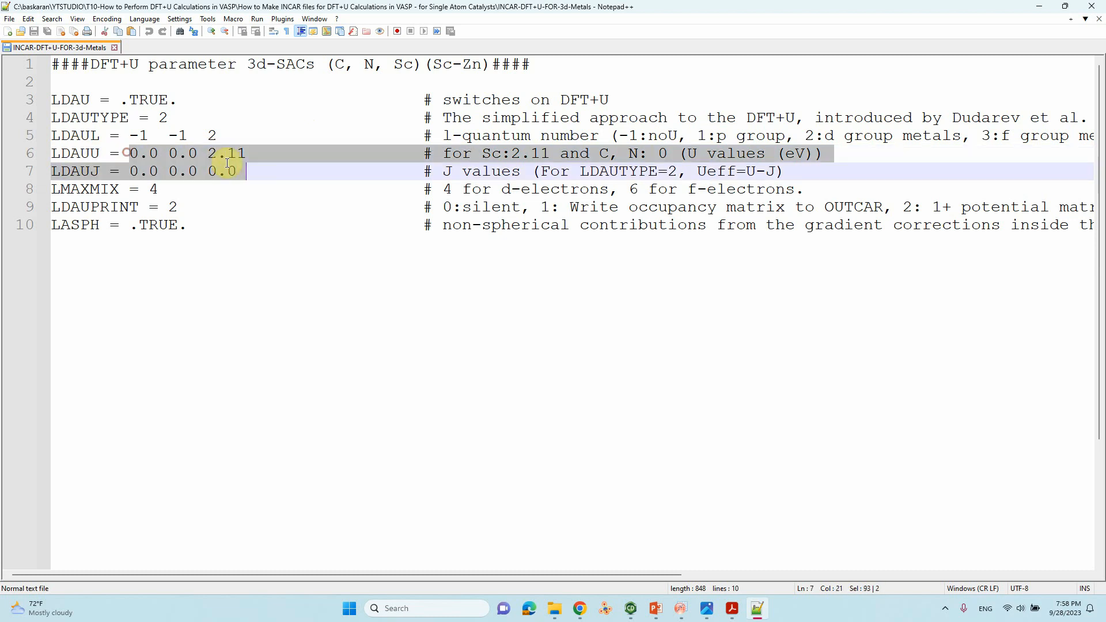
pyautogui.click(215, 153)
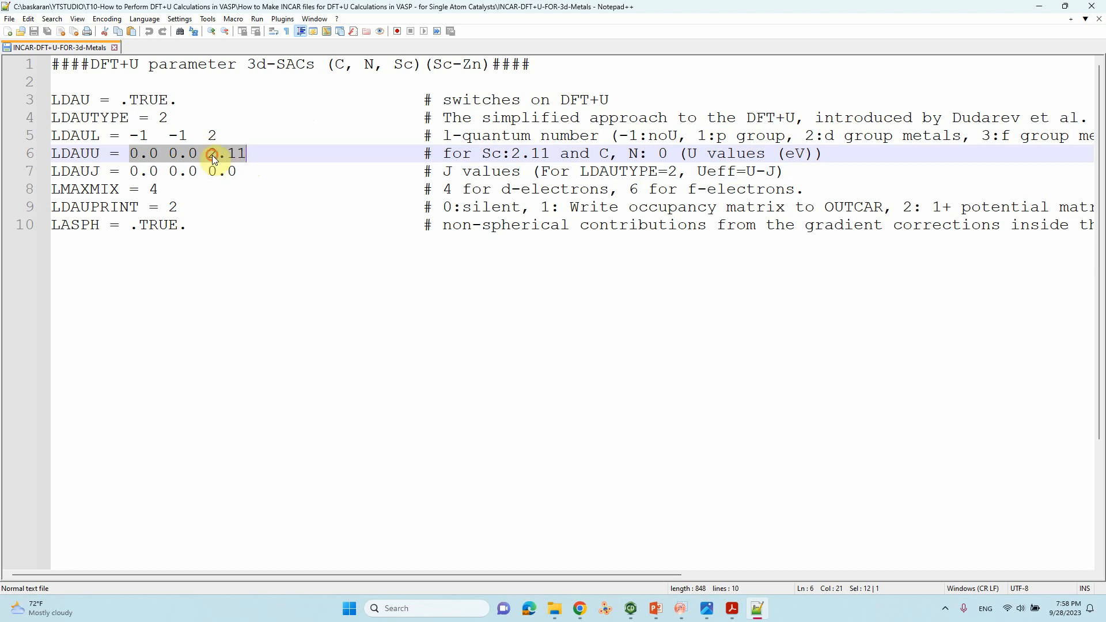
pyautogui.click(211, 153)
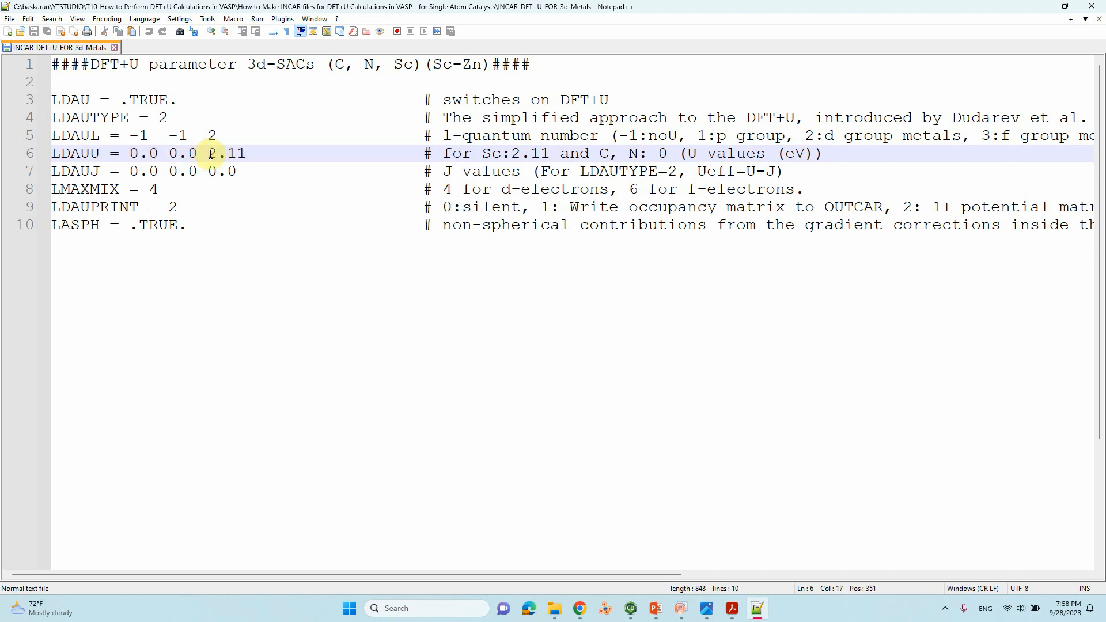
pyautogui.doubleClick(224, 153)
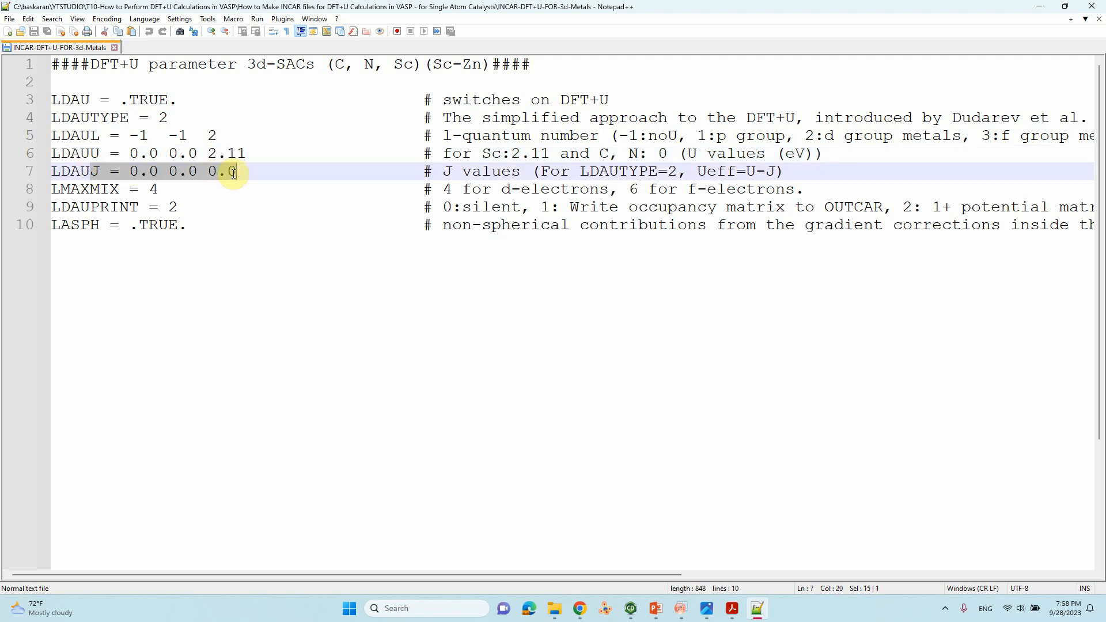
pyautogui.moveTo(159, 176)
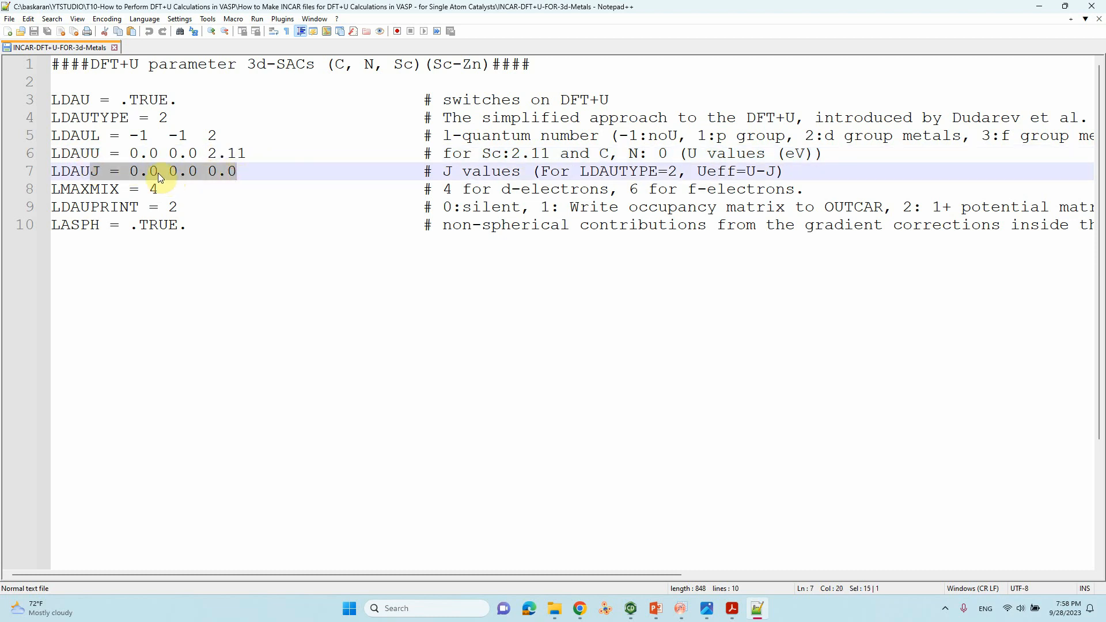
pyautogui.click(180, 172)
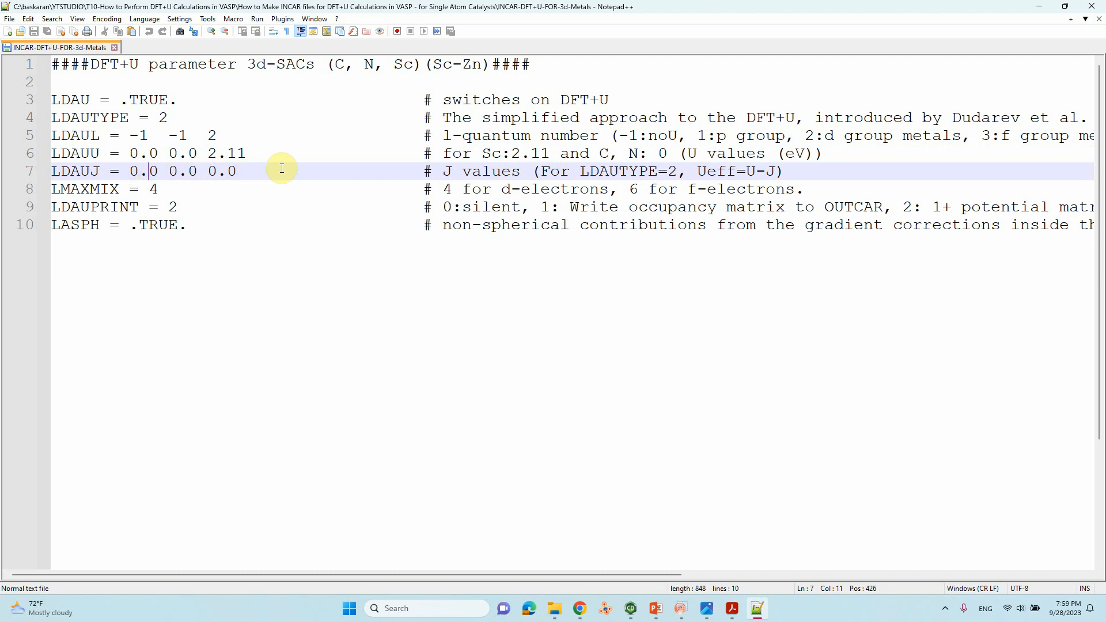
pyautogui.moveTo(67, 188)
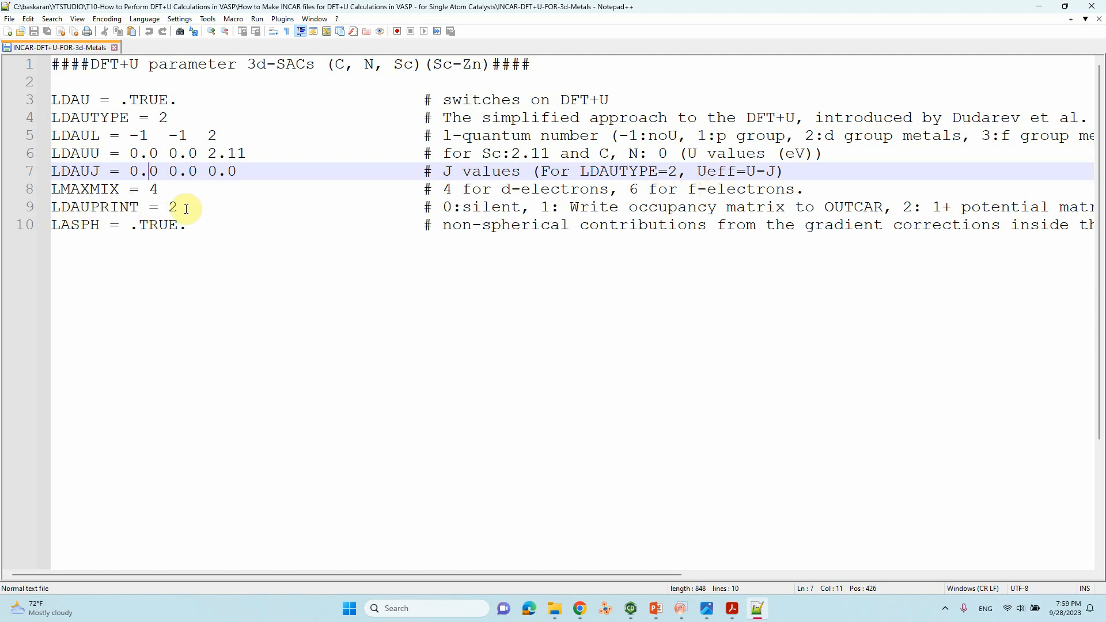
pyautogui.moveTo(725, 219)
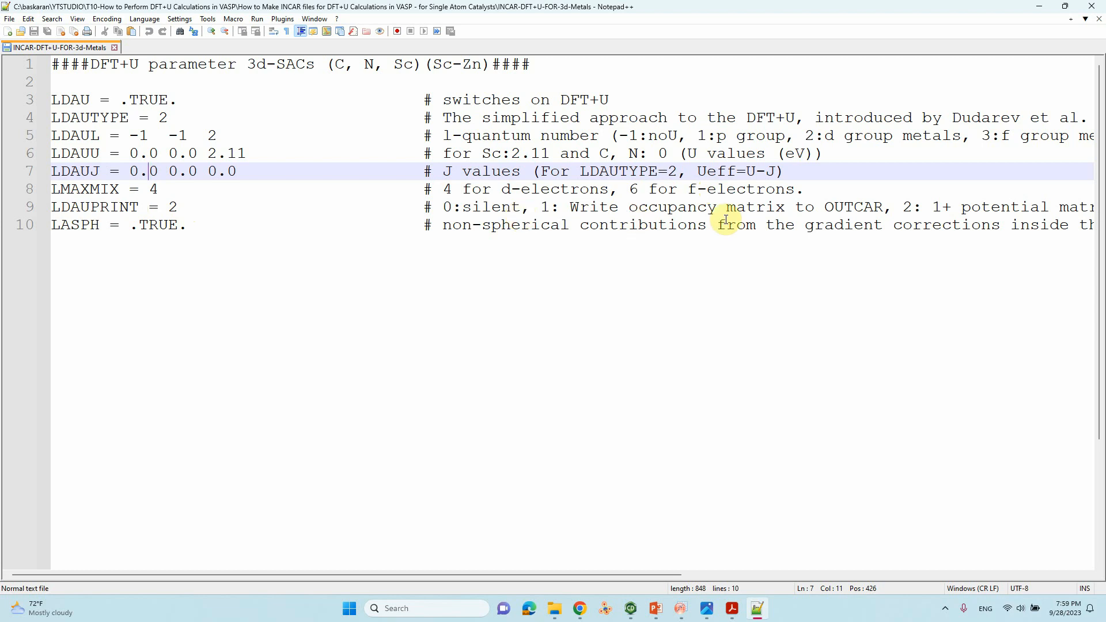
pyautogui.moveTo(866, 224)
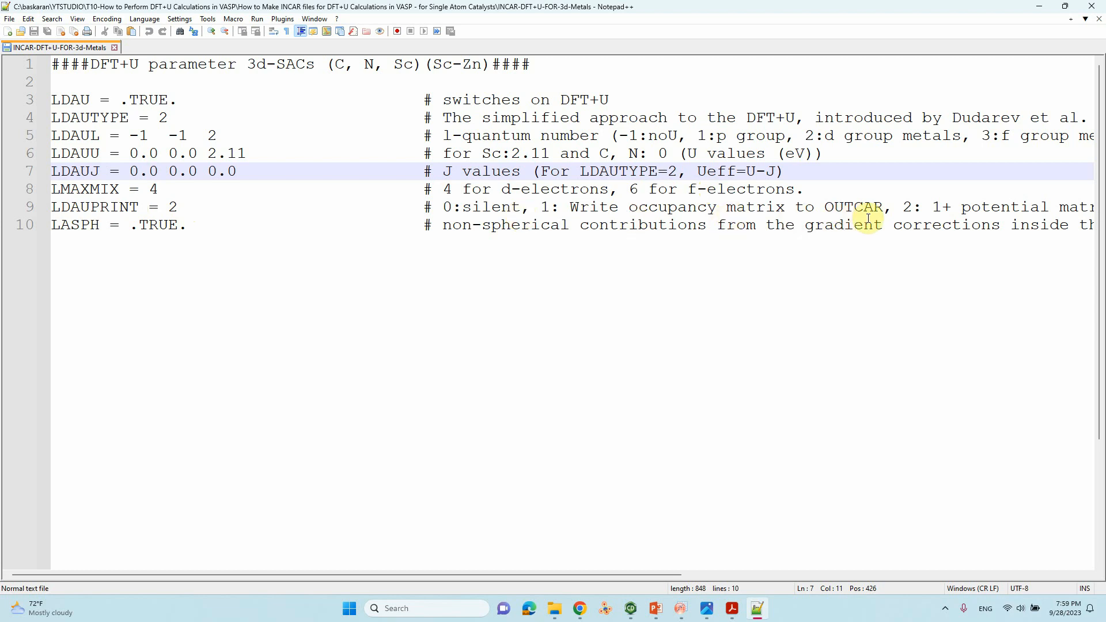
pyautogui.moveTo(124, 207)
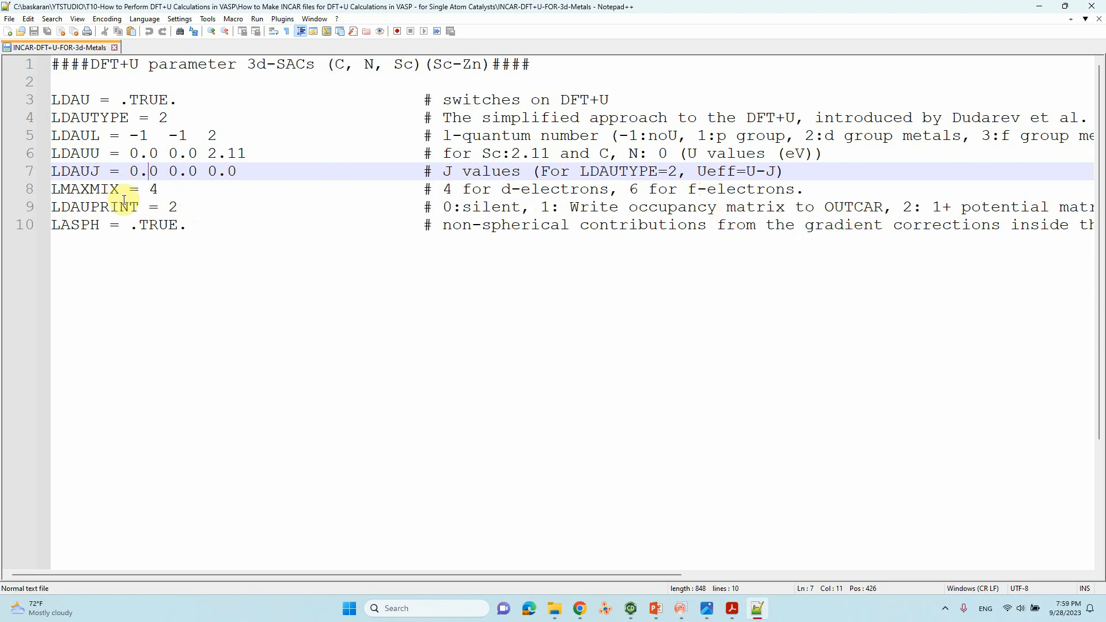
pyautogui.click(70, 207)
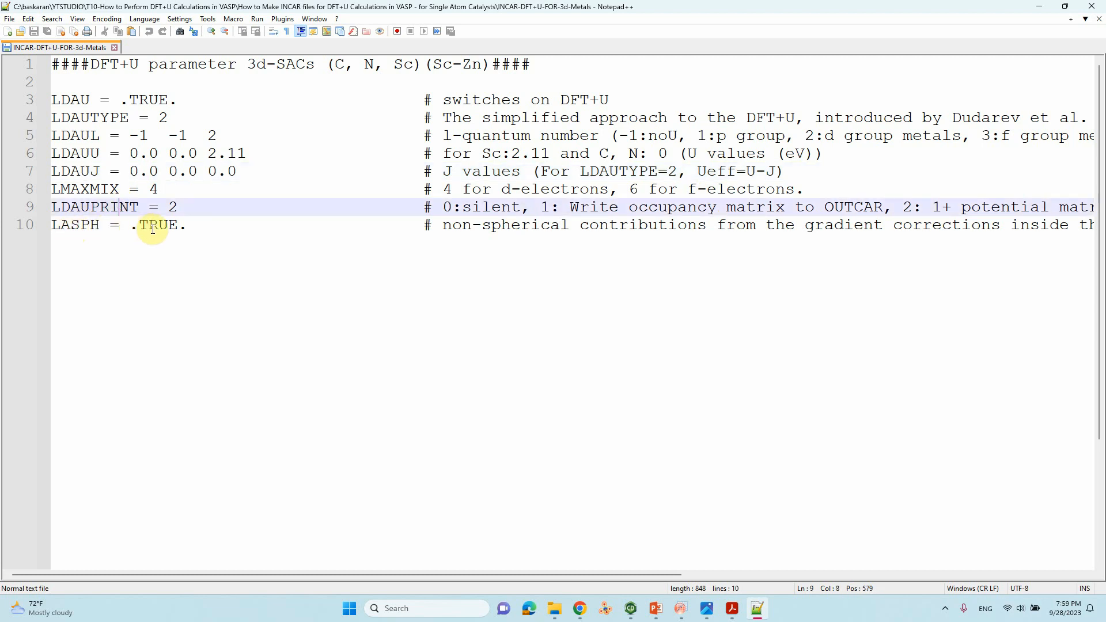
pyautogui.moveTo(467, 234)
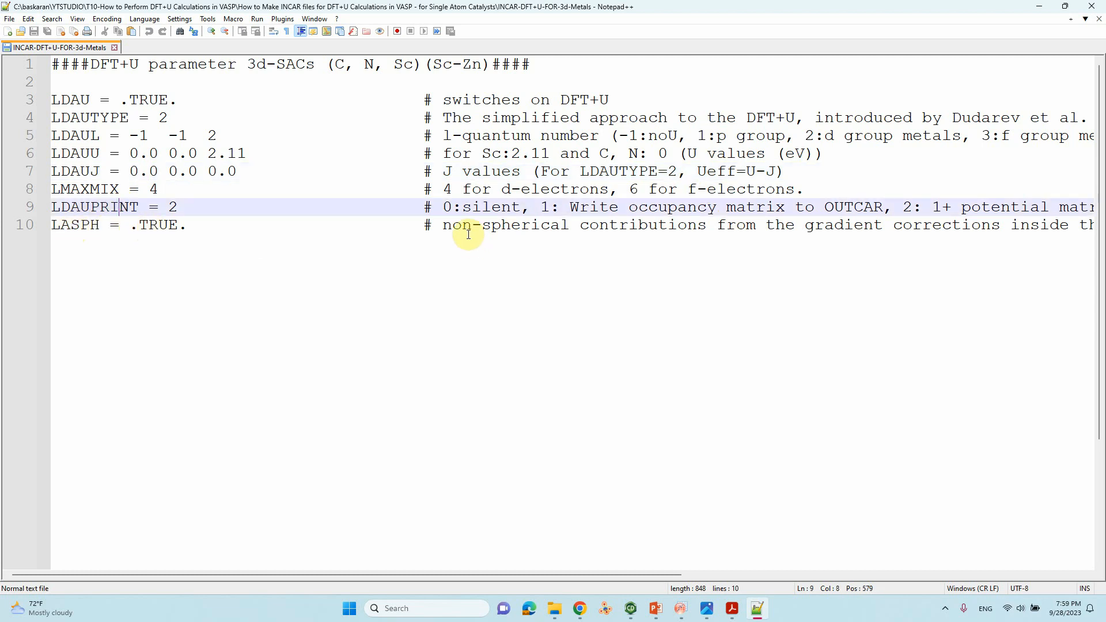
pyautogui.moveTo(175, 224)
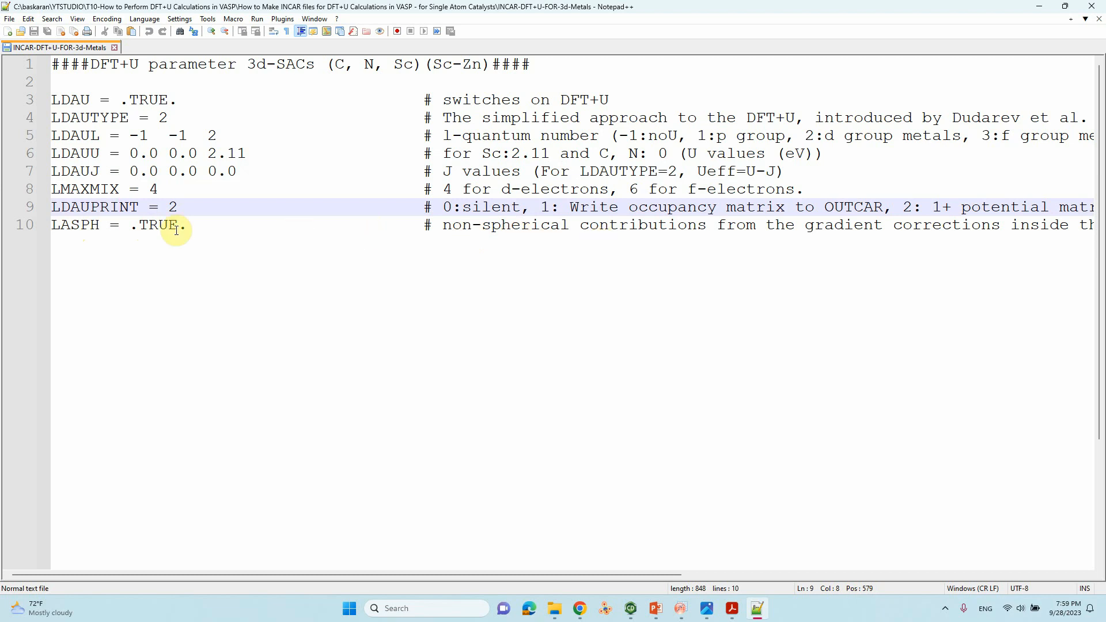
pyautogui.moveTo(106, 238)
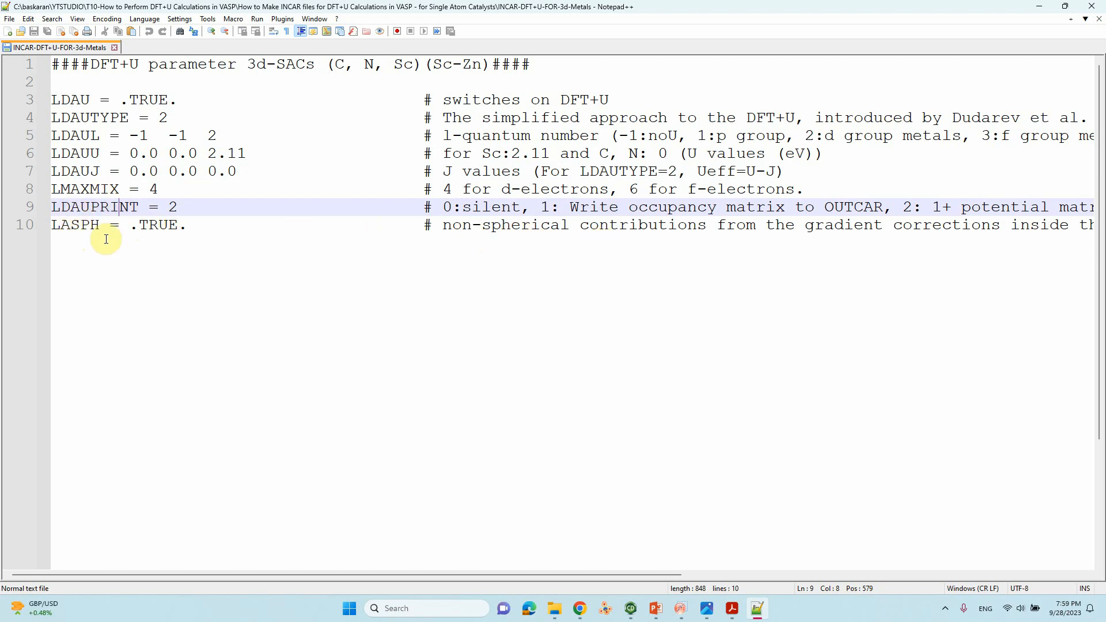
pyautogui.click(207, 224)
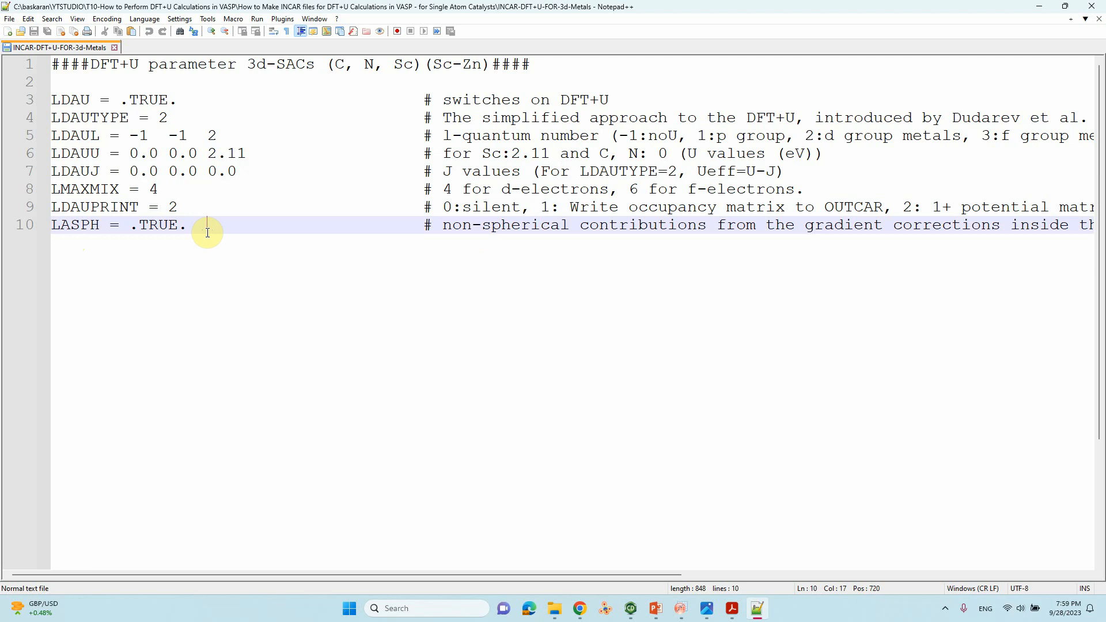
pyautogui.moveTo(411, 64)
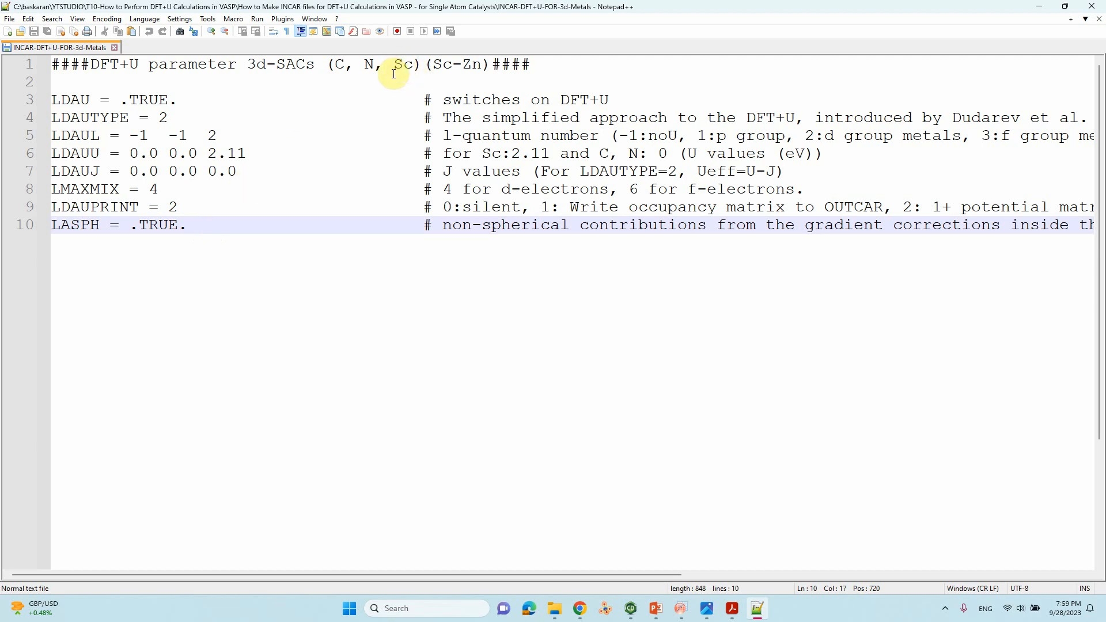
pyautogui.moveTo(136, 153)
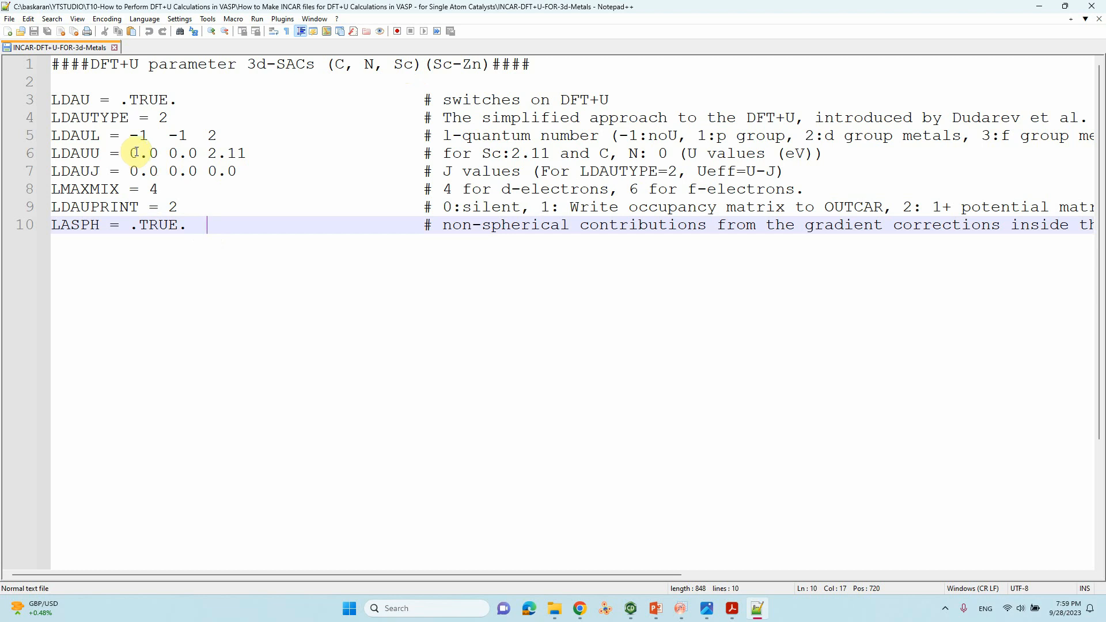